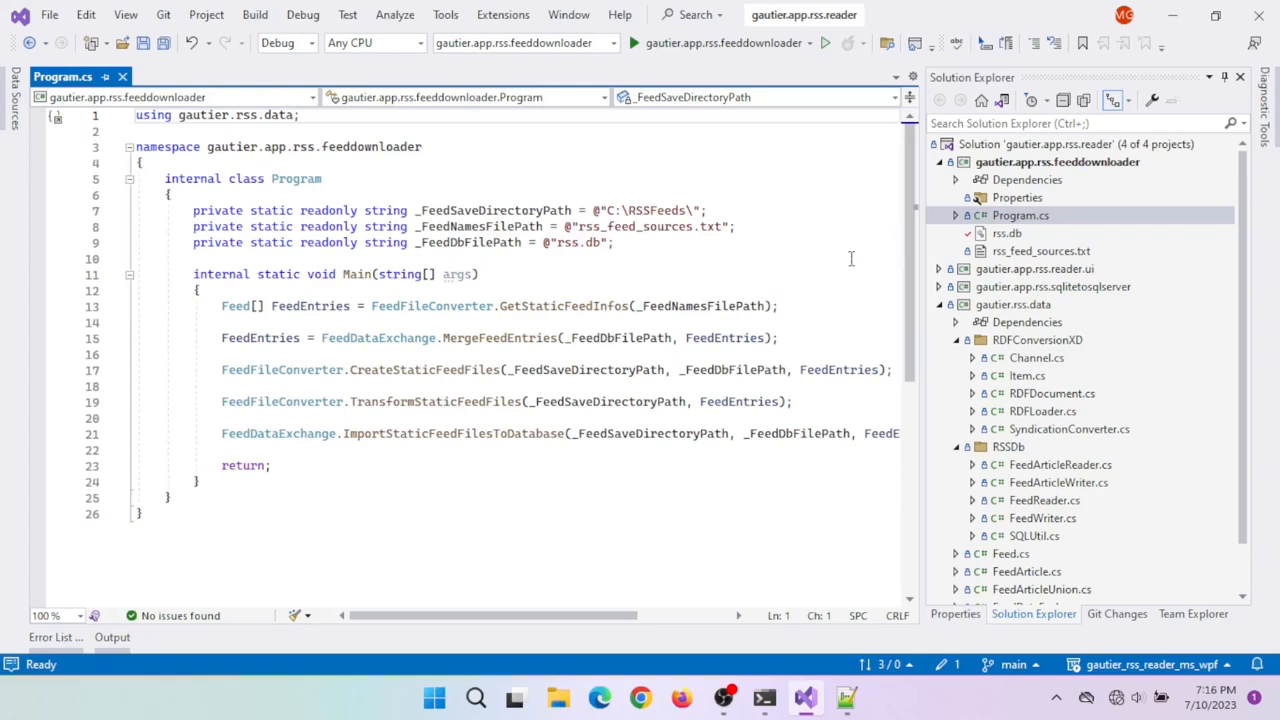
Jump to GetStaticFeedInfos in FeedFileConverter.cs and read how feed names and URLs become Feed entries
left_click(137, 115)
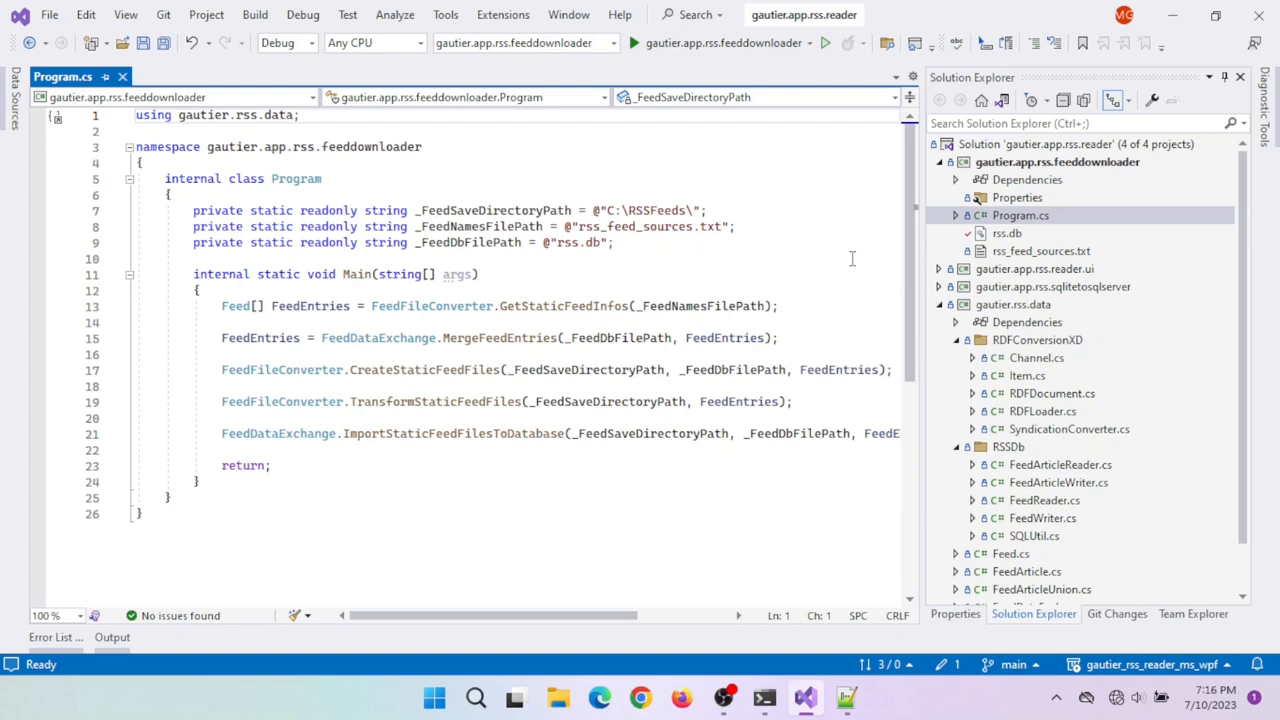
left_click(135, 114)
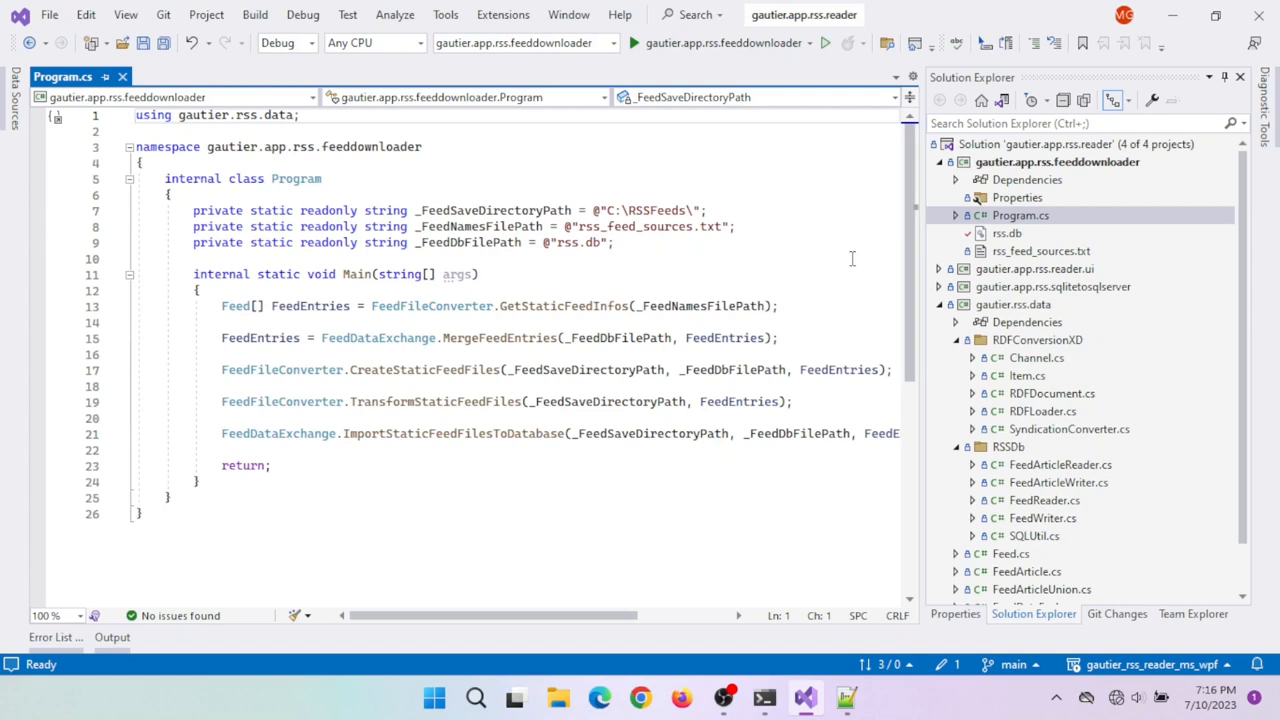
mouse_move(588, 305)
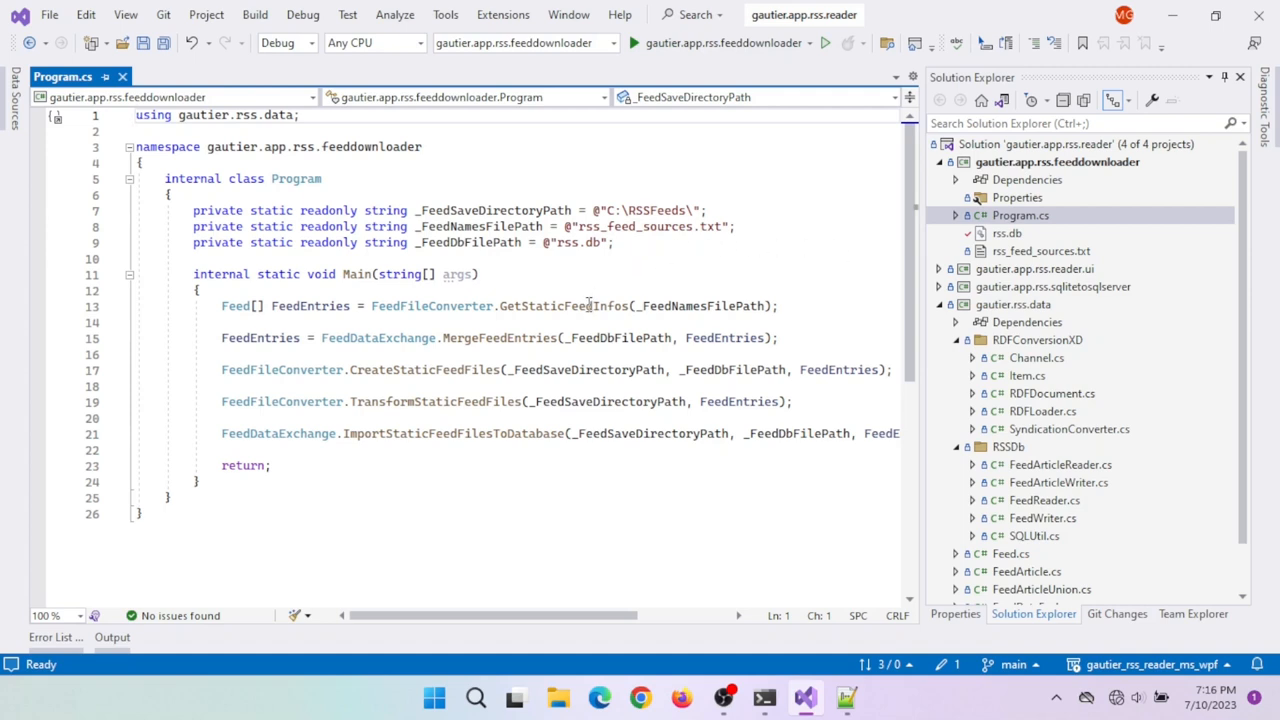
double_click(562, 306)
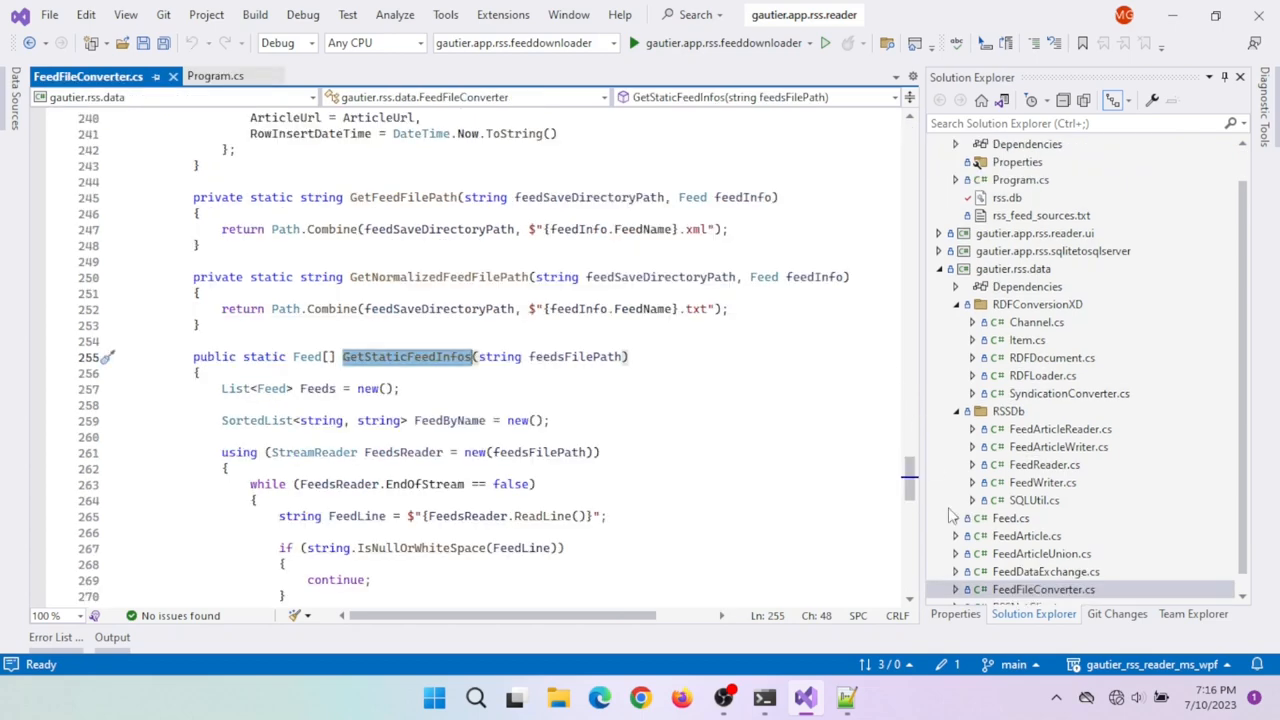
scroll("down", 3)
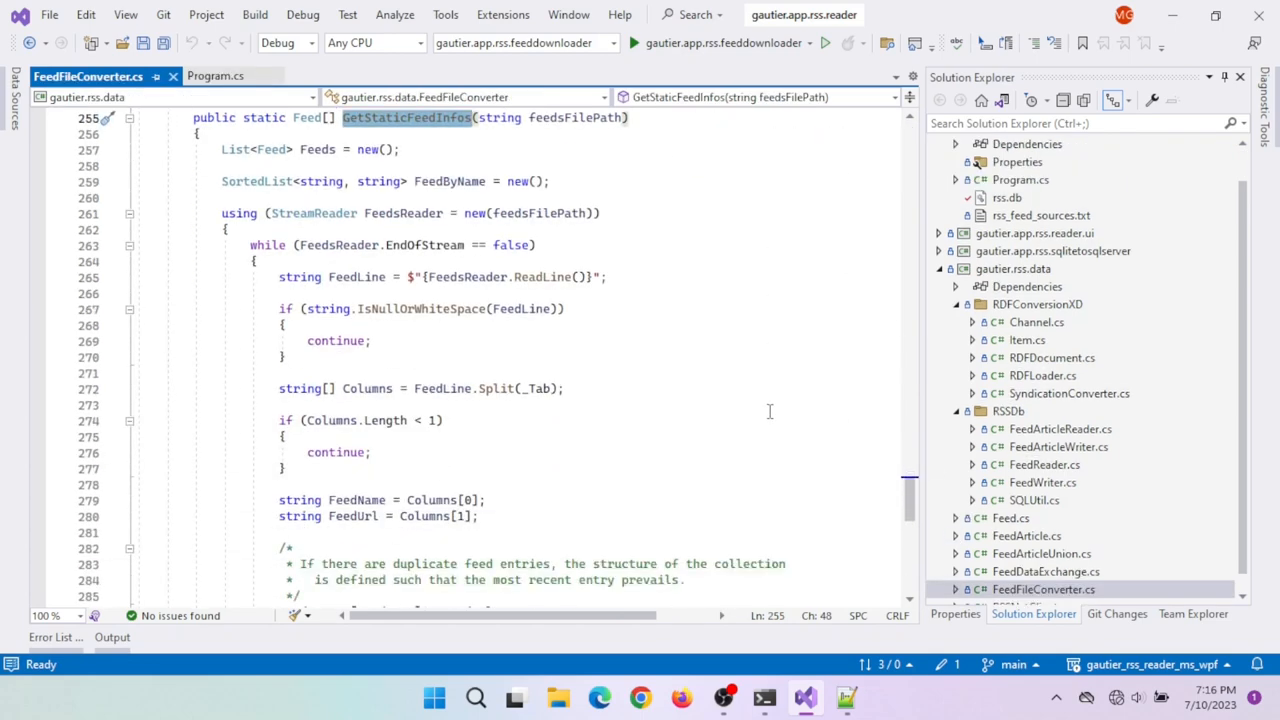
scroll("down", 3)
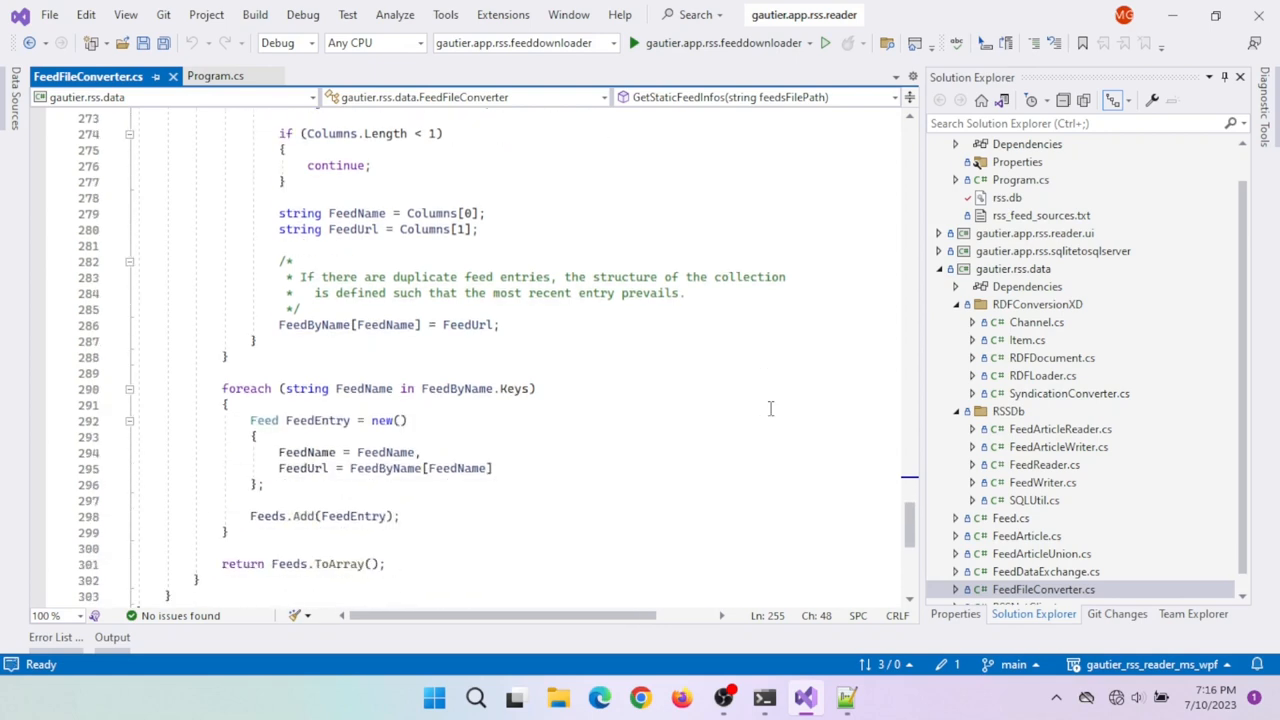
mouse_move(773, 402)
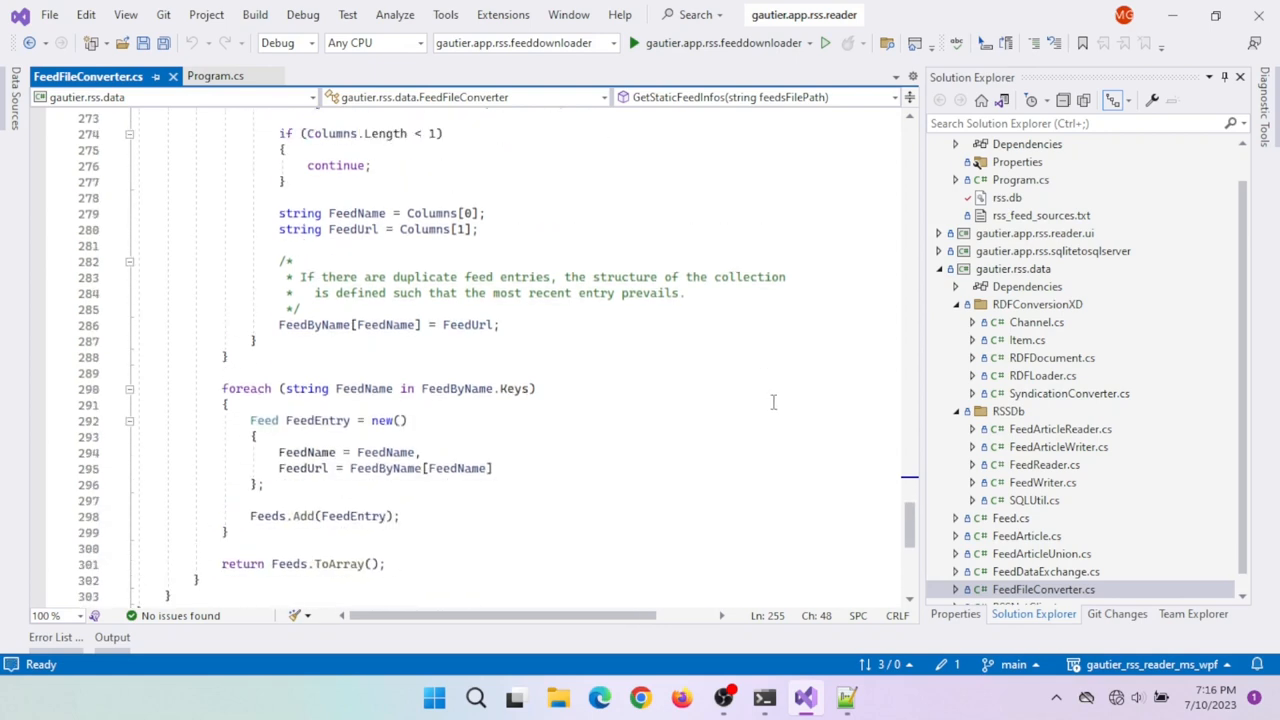
scroll("down", 3)
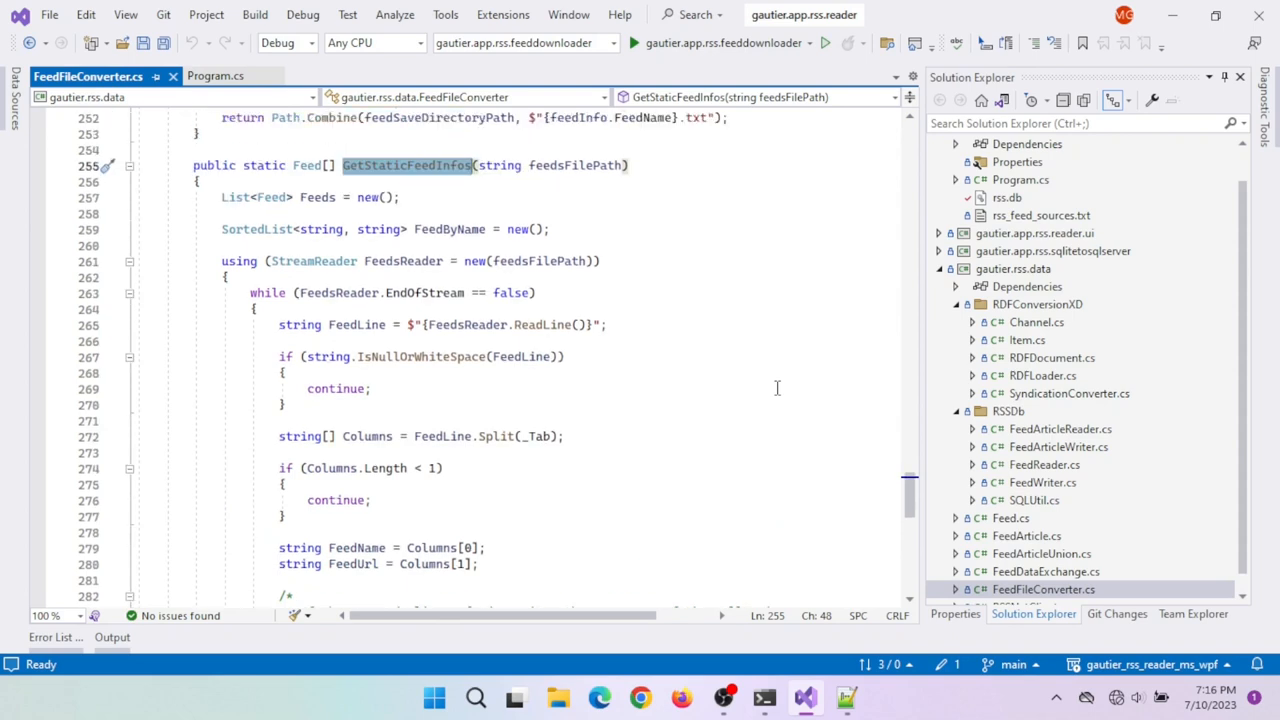
mouse_move(779, 377)
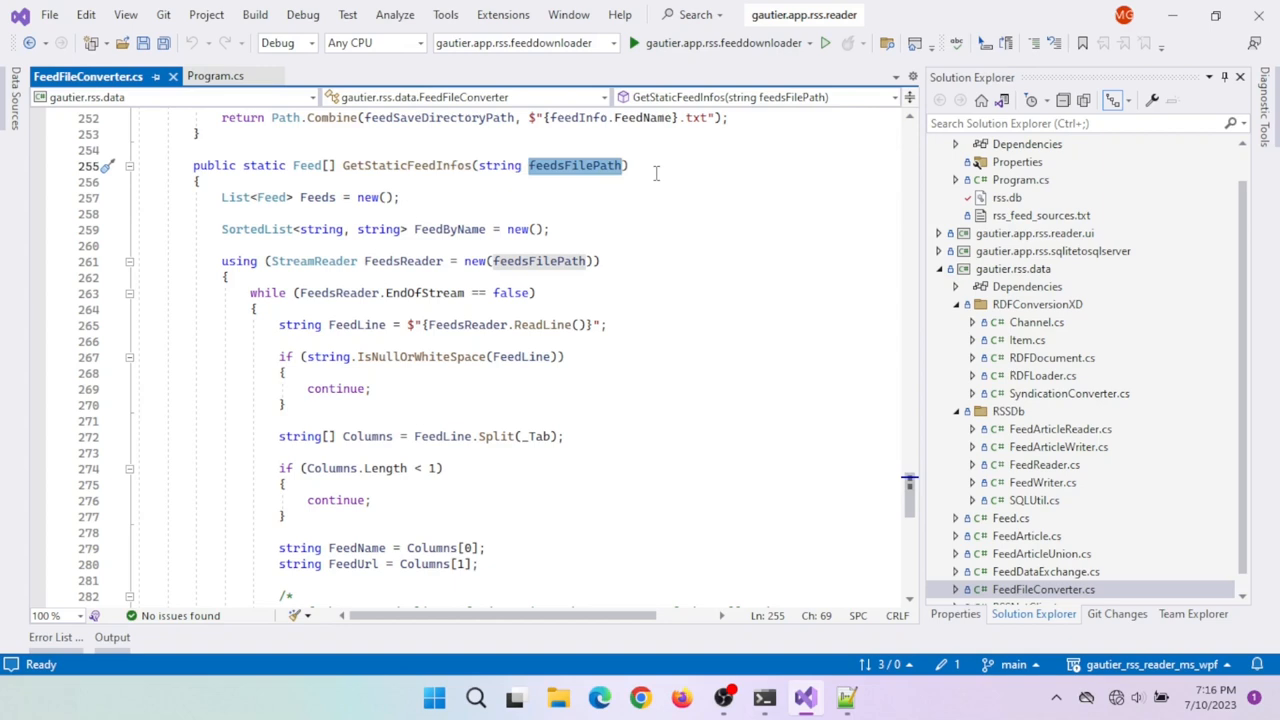
View the four feeds in rss_feed_sources.txt, then return to Program.cs's Main
double_click(1040, 215)
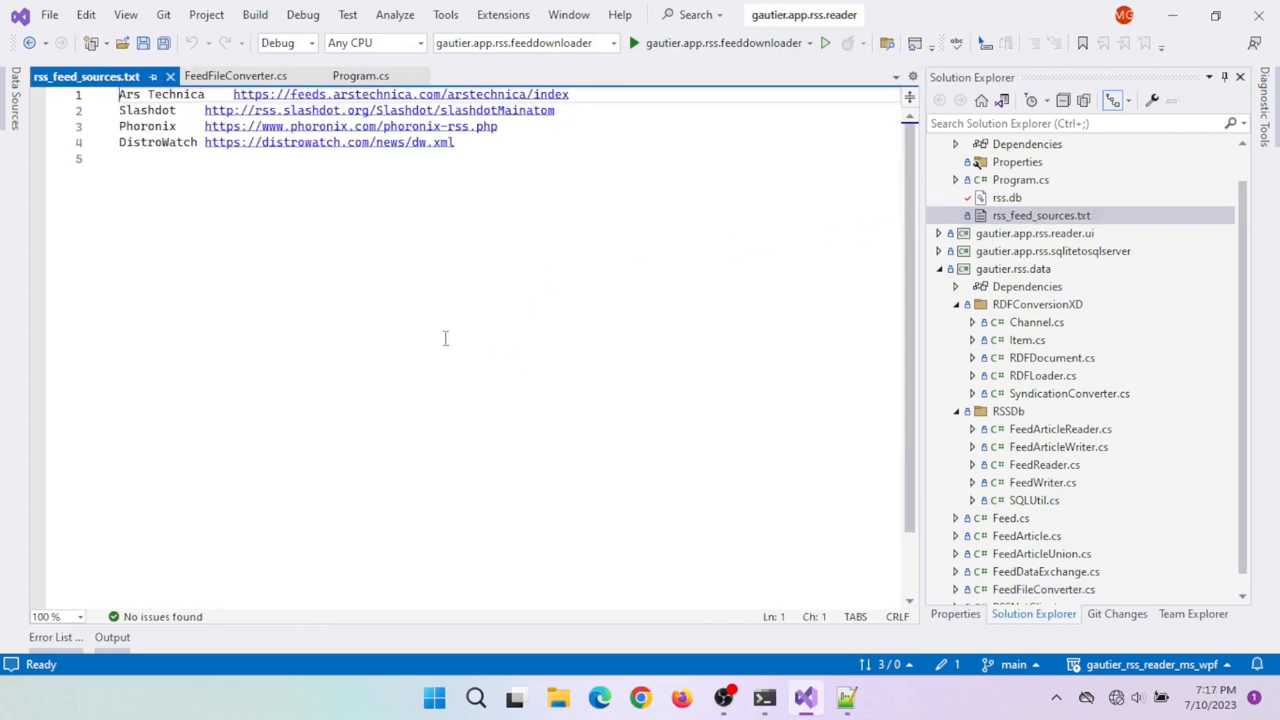
mouse_move(239, 255)
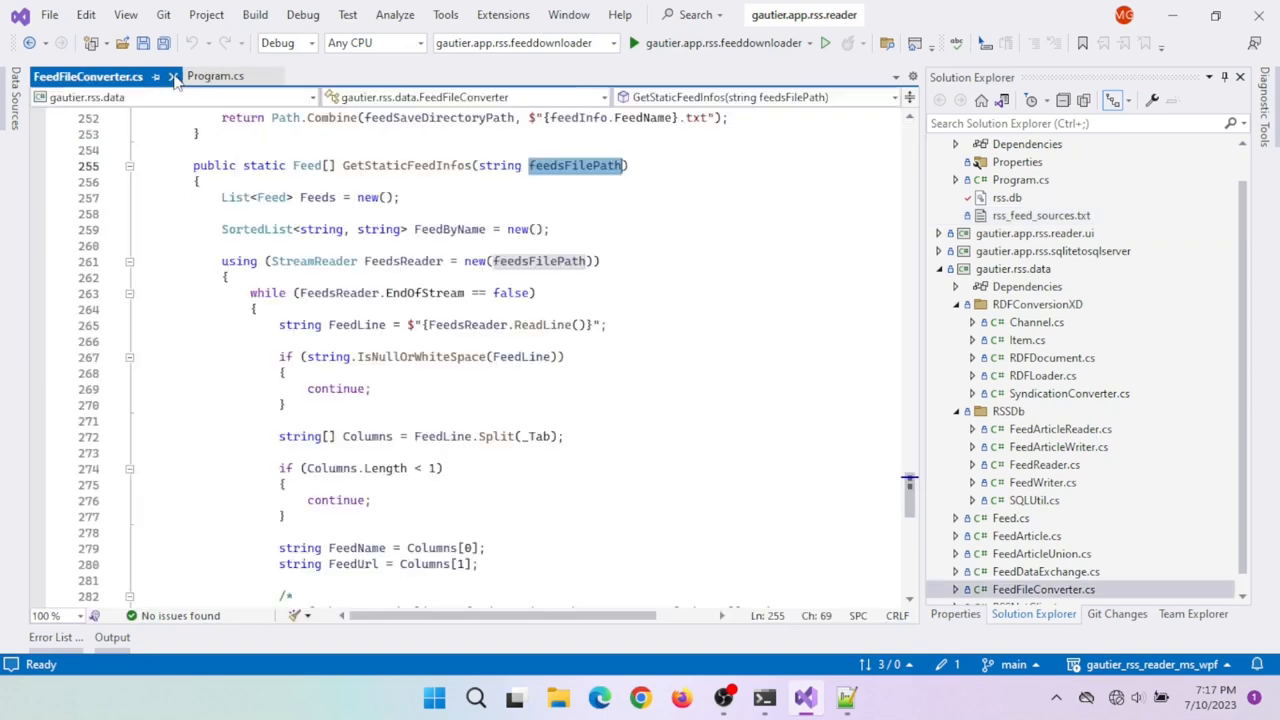
left_click(215, 76)
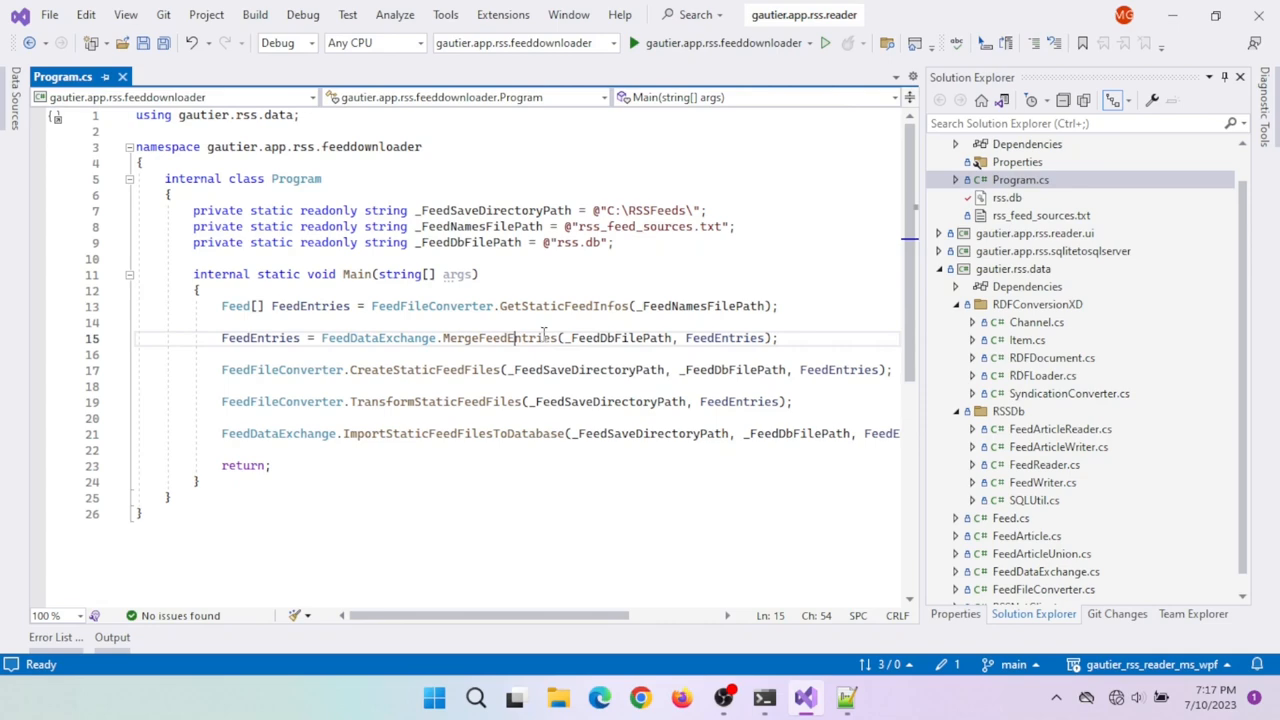
Read MergeFeedEntries and MergeValidateFeedEntries in FeedDataExchange.cs, then reach CreateStaticFeedFiles
double_click(500, 338)
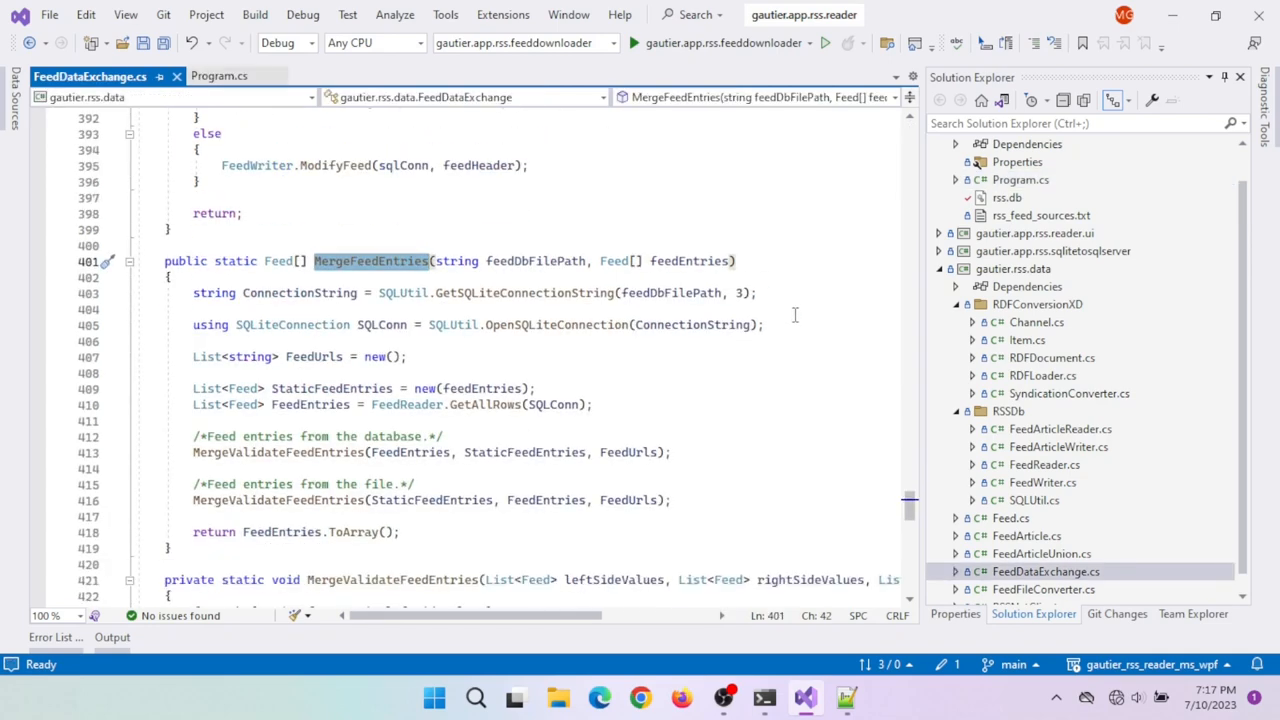
scroll("down", 3)
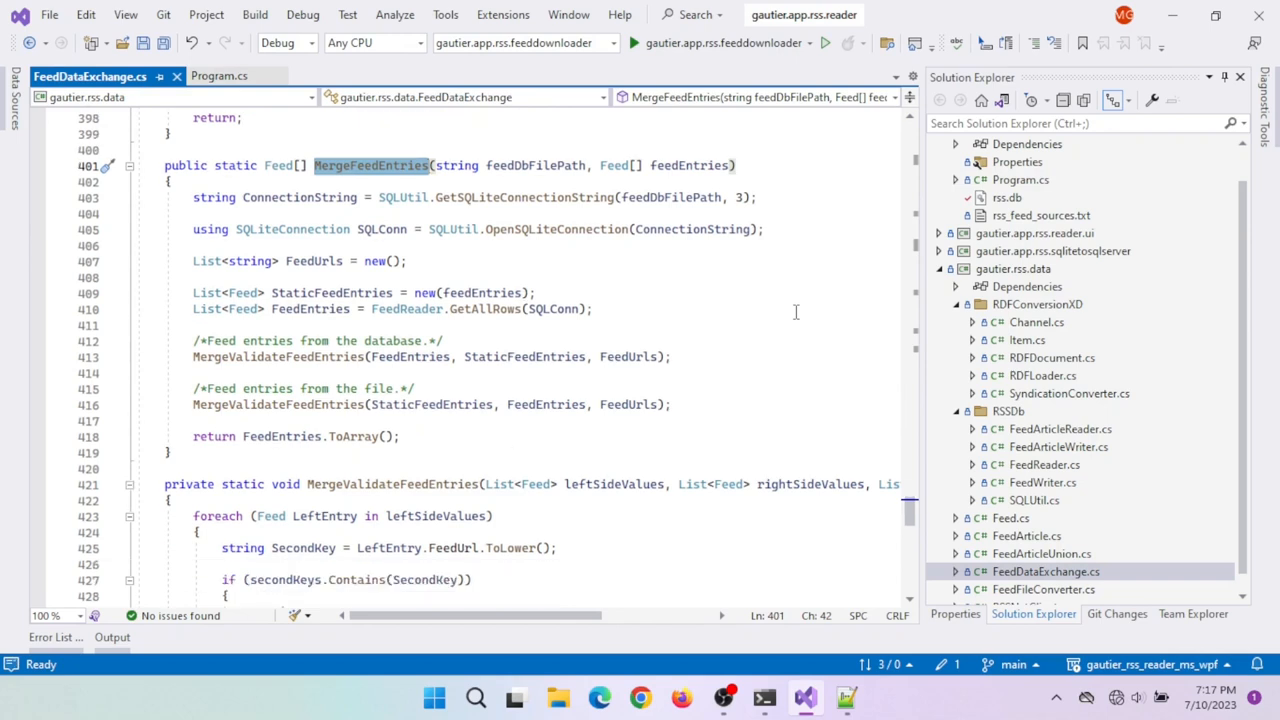
mouse_move(732, 369)
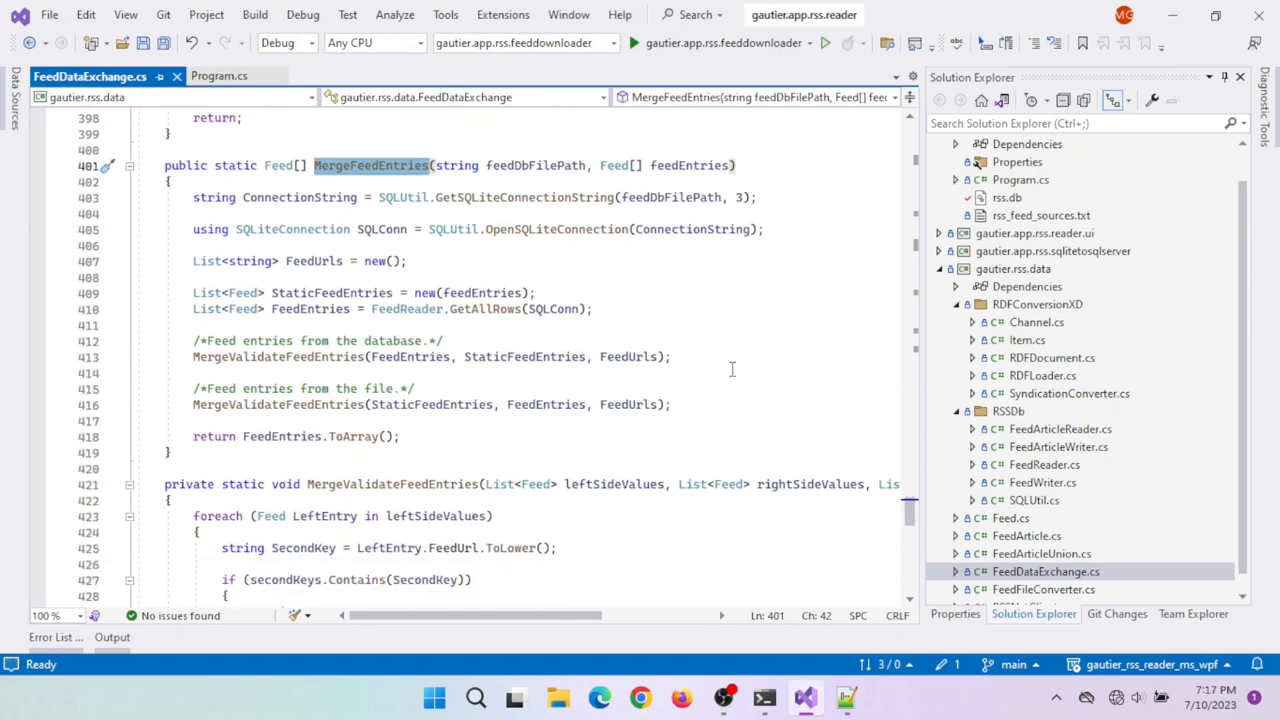
mouse_move(367, 427)
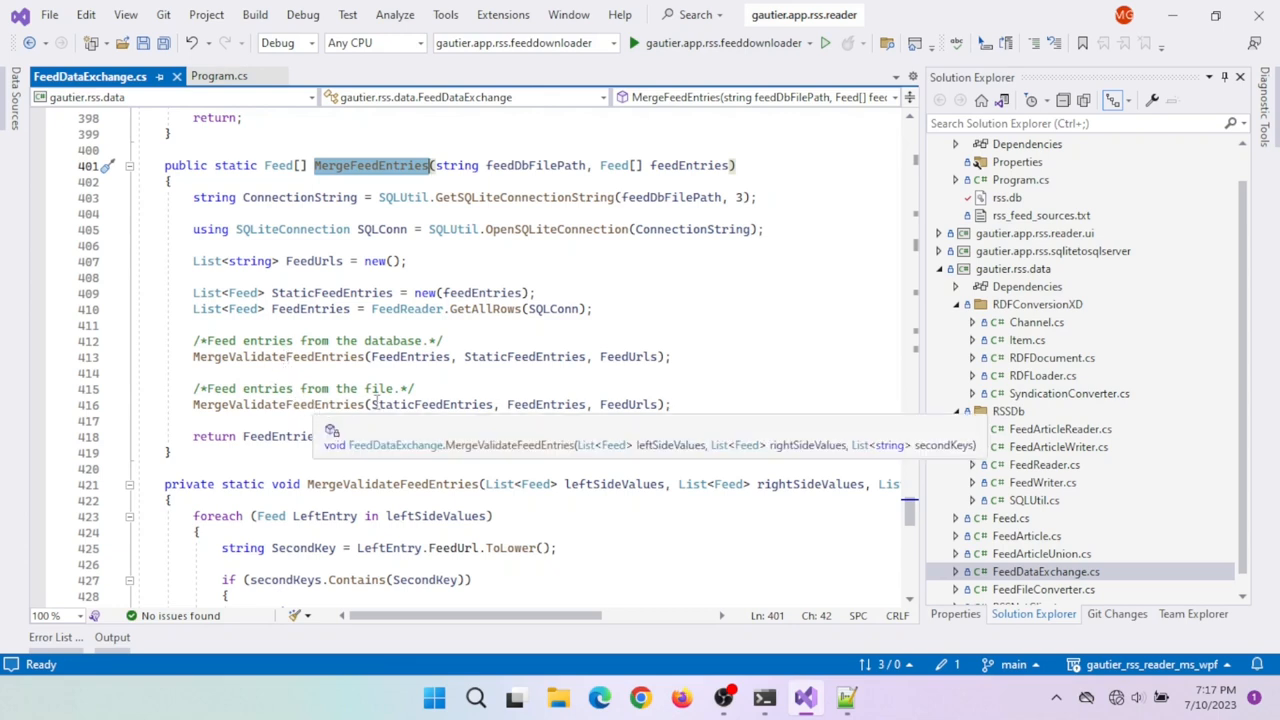
scroll("down", 3)
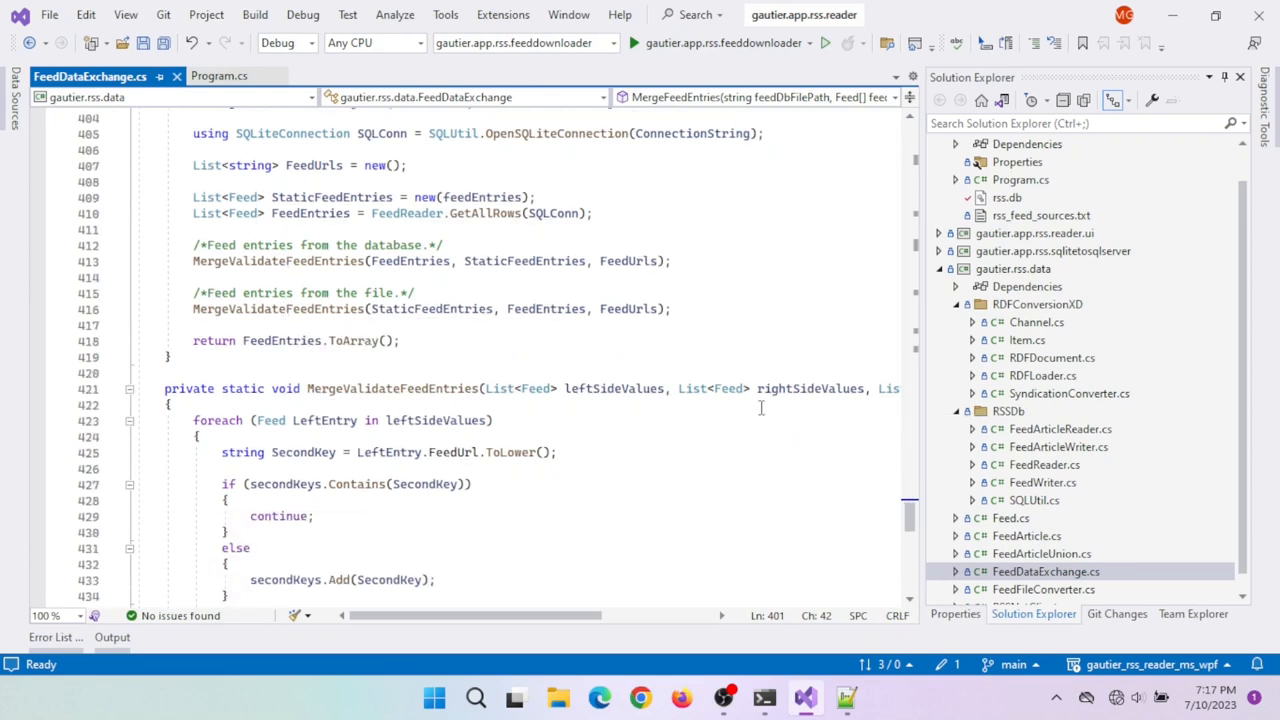
scroll("down", 3)
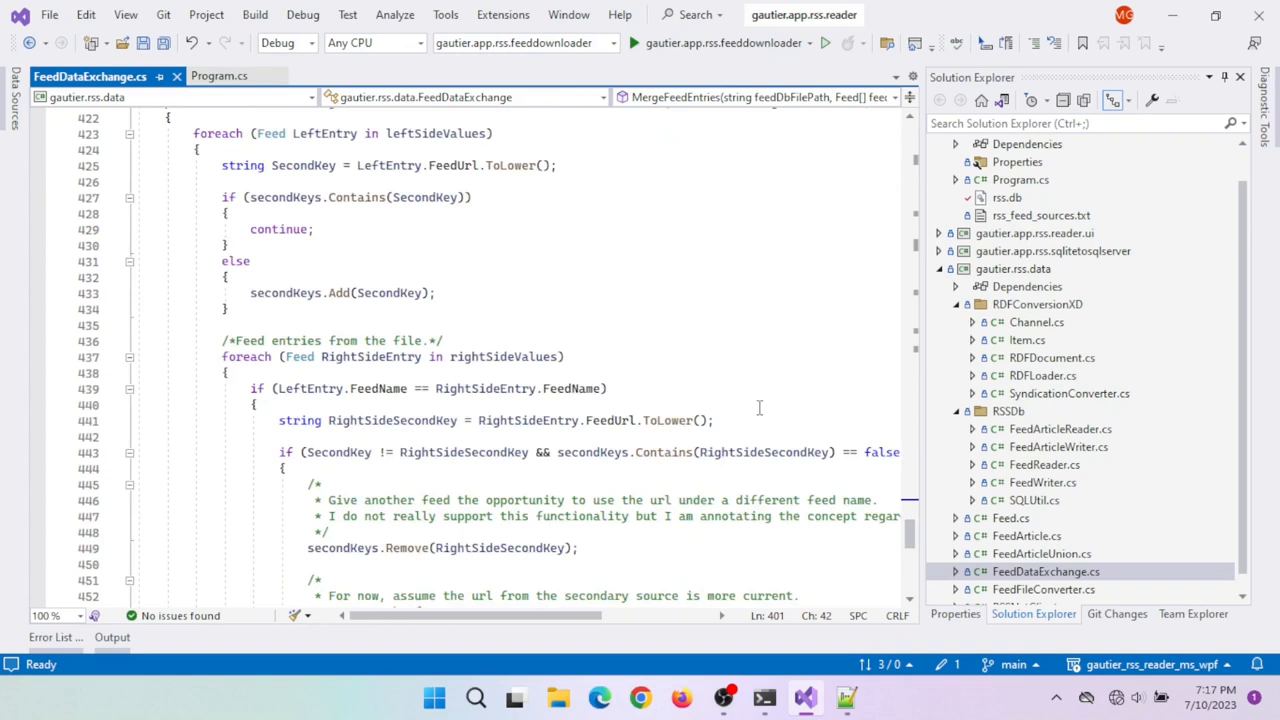
scroll("down", 3)
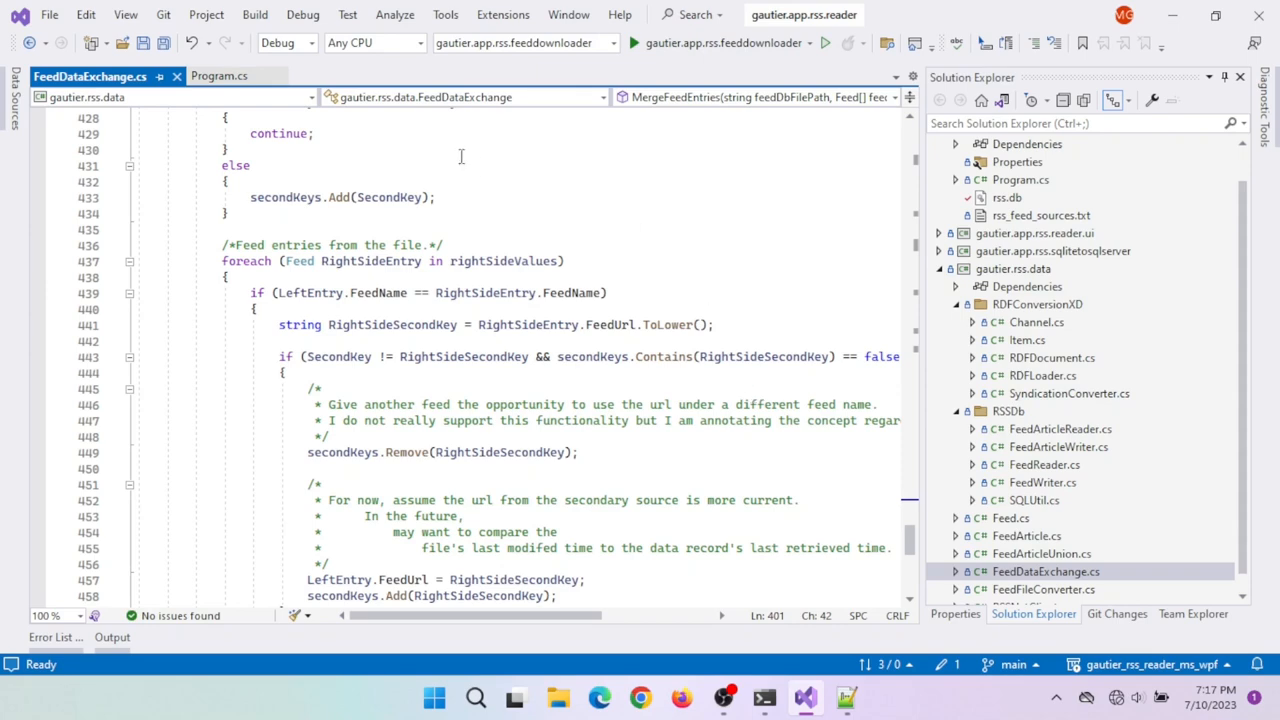
left_click(219, 76)
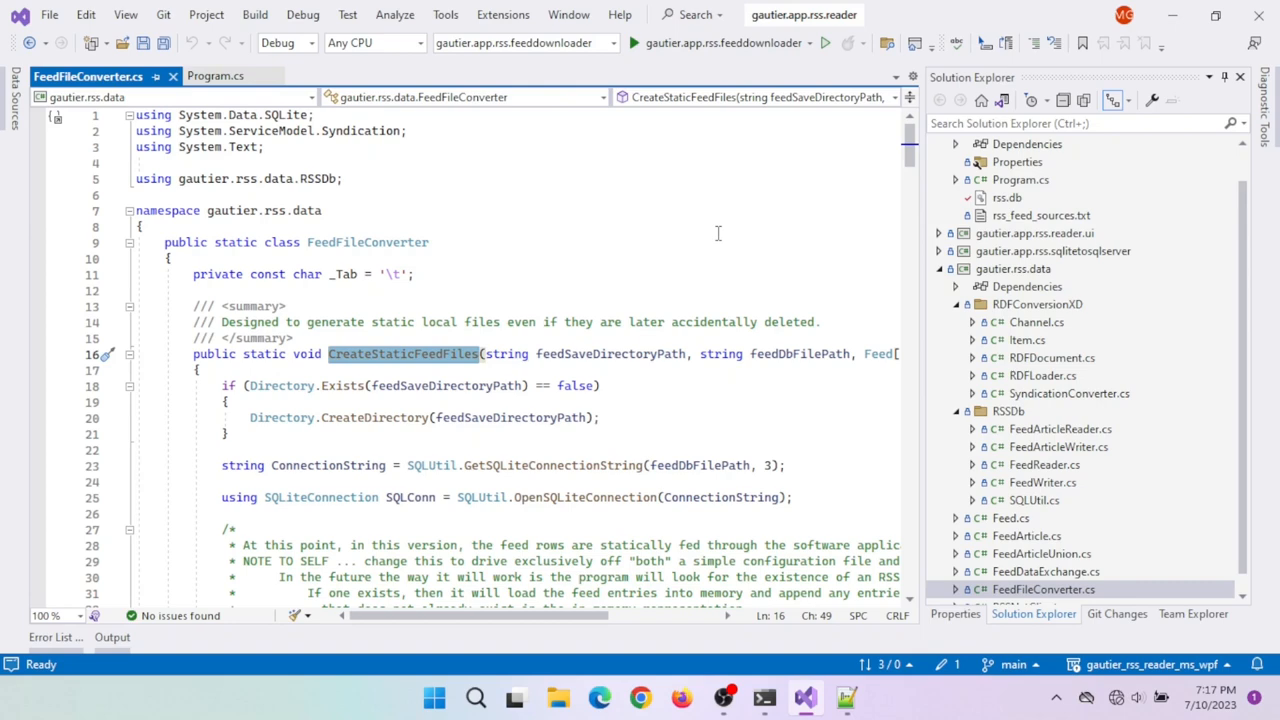
Scroll through CreateStaticFeedFiles' feed caching logic toward ImportStaticFeedFilesToDatabase
scroll("down", 3)
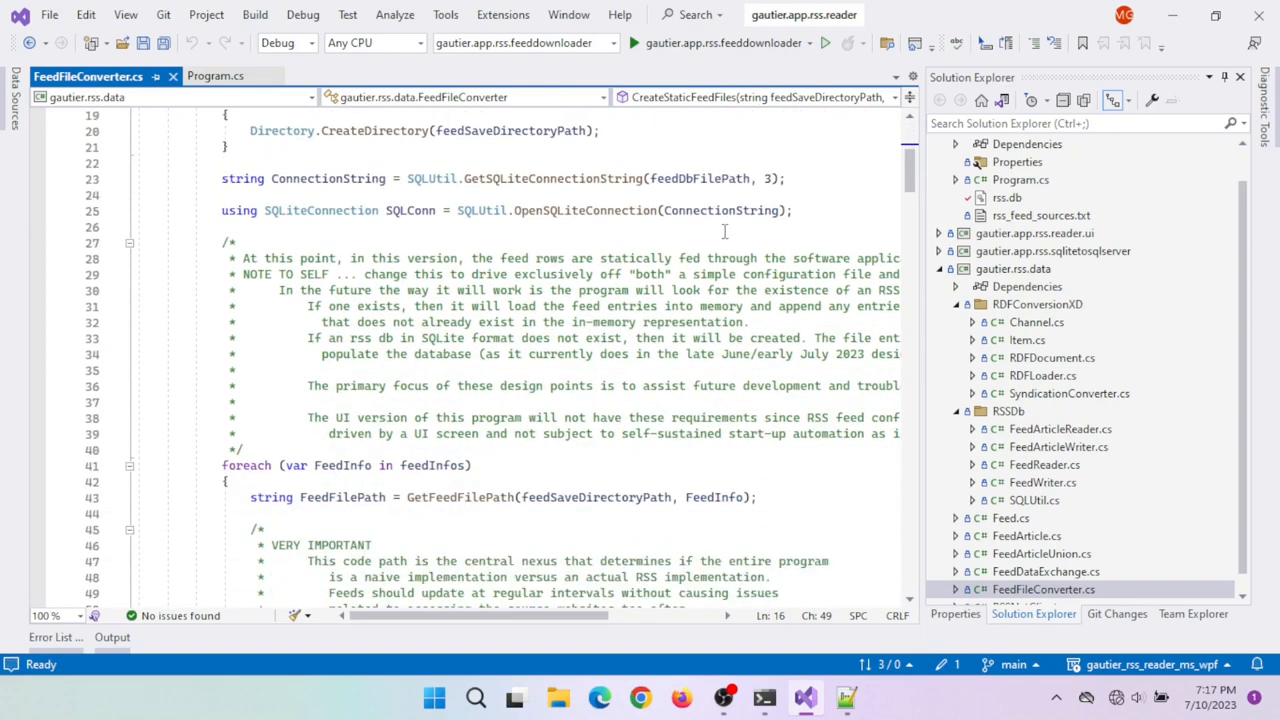
scroll("down", 3)
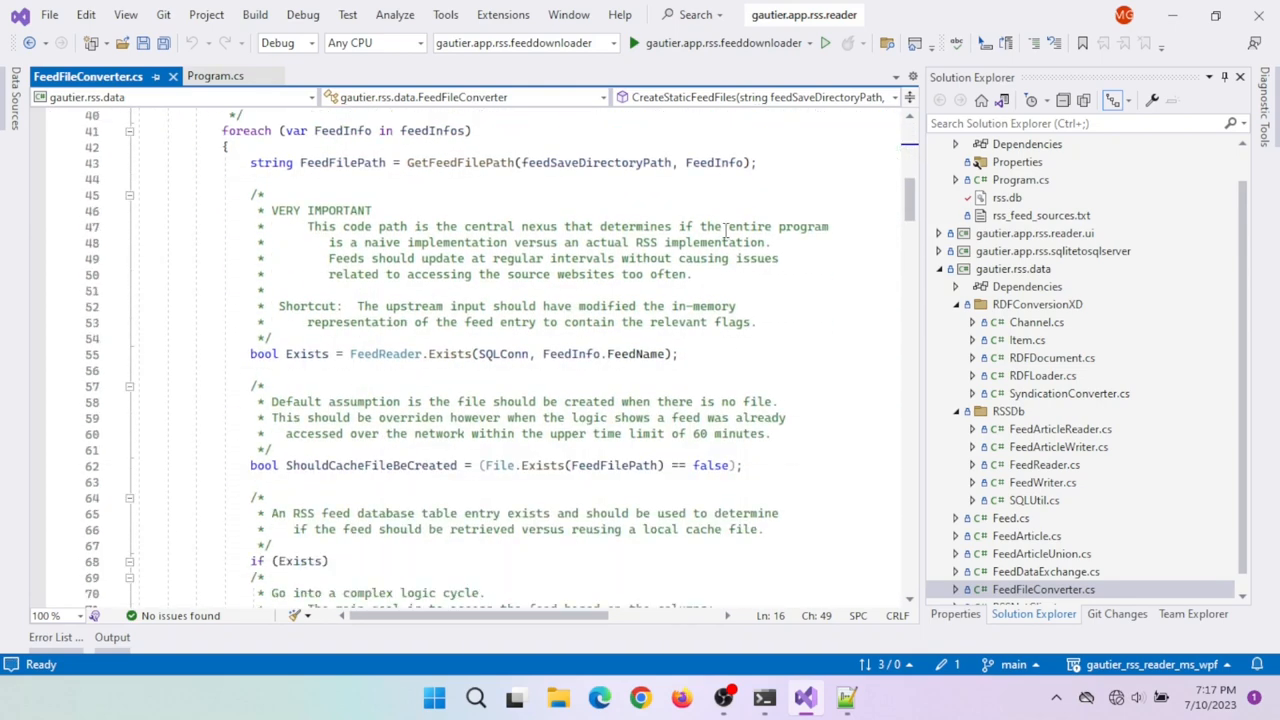
scroll("down", 3)
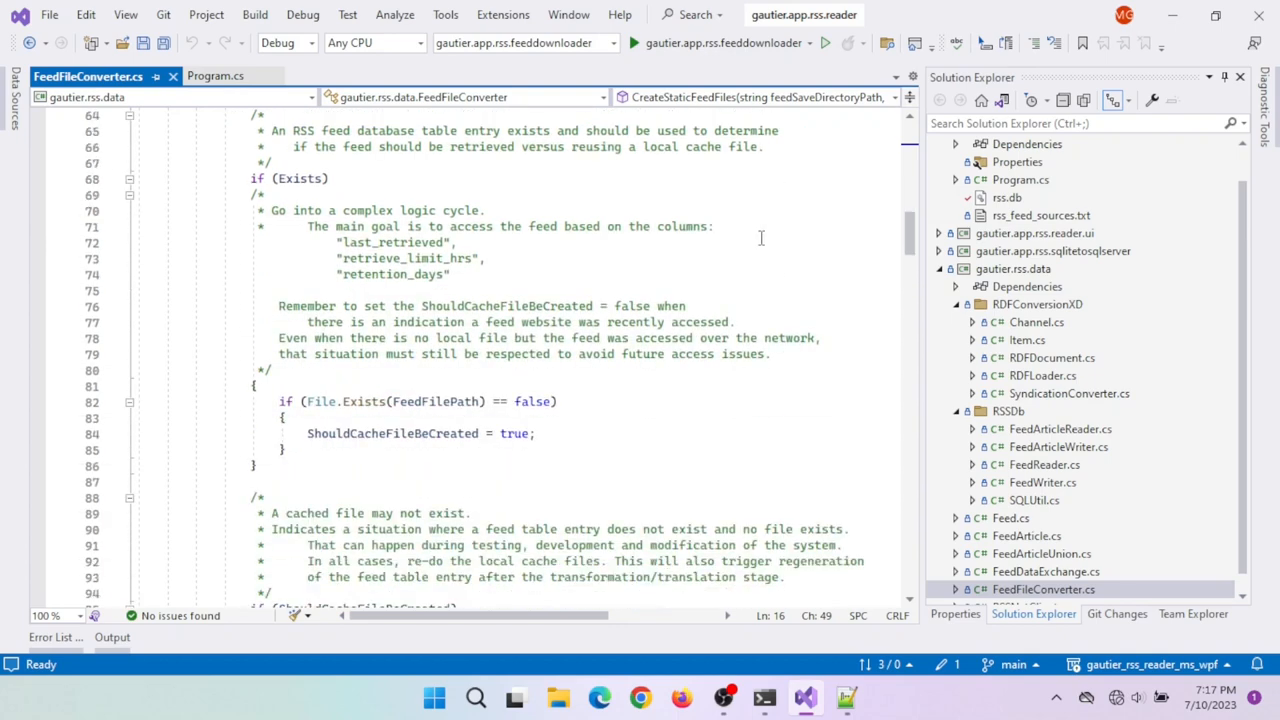
scroll("down", 3)
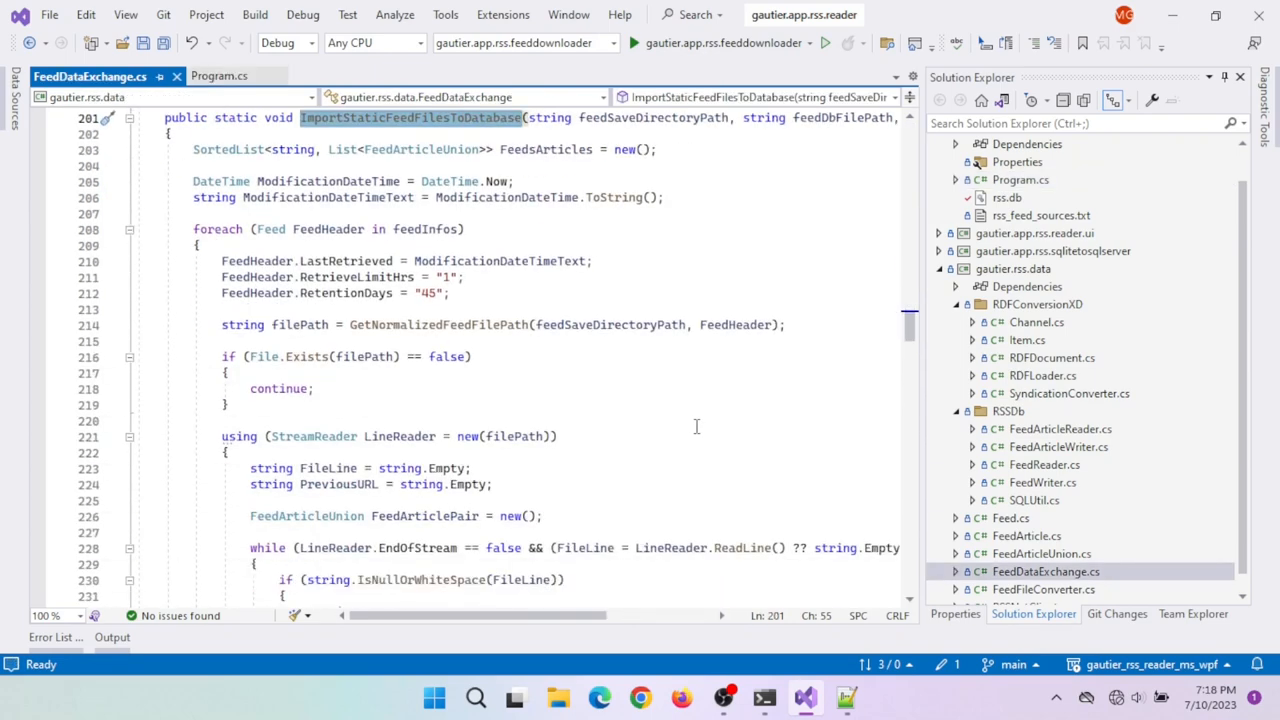
Read FeedDataExchange.cs's import, table-update and merge helpers, then close the file
scroll("down", 3)
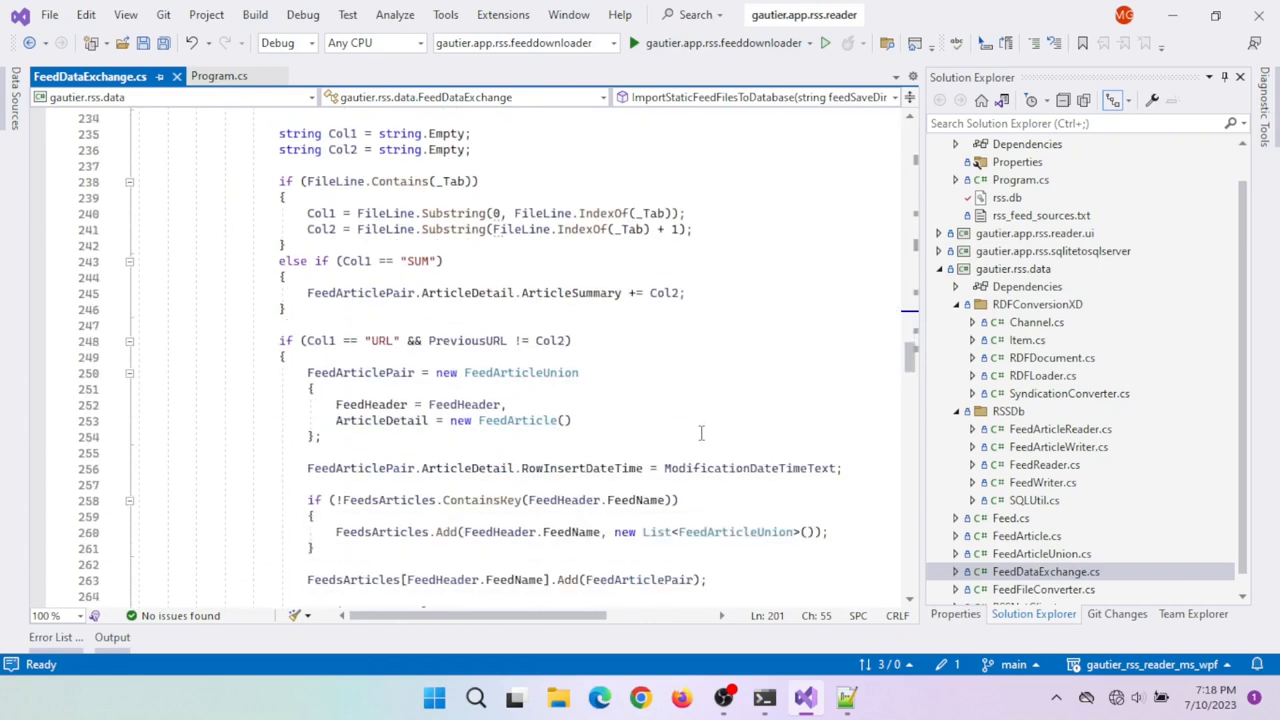
scroll("down", 3)
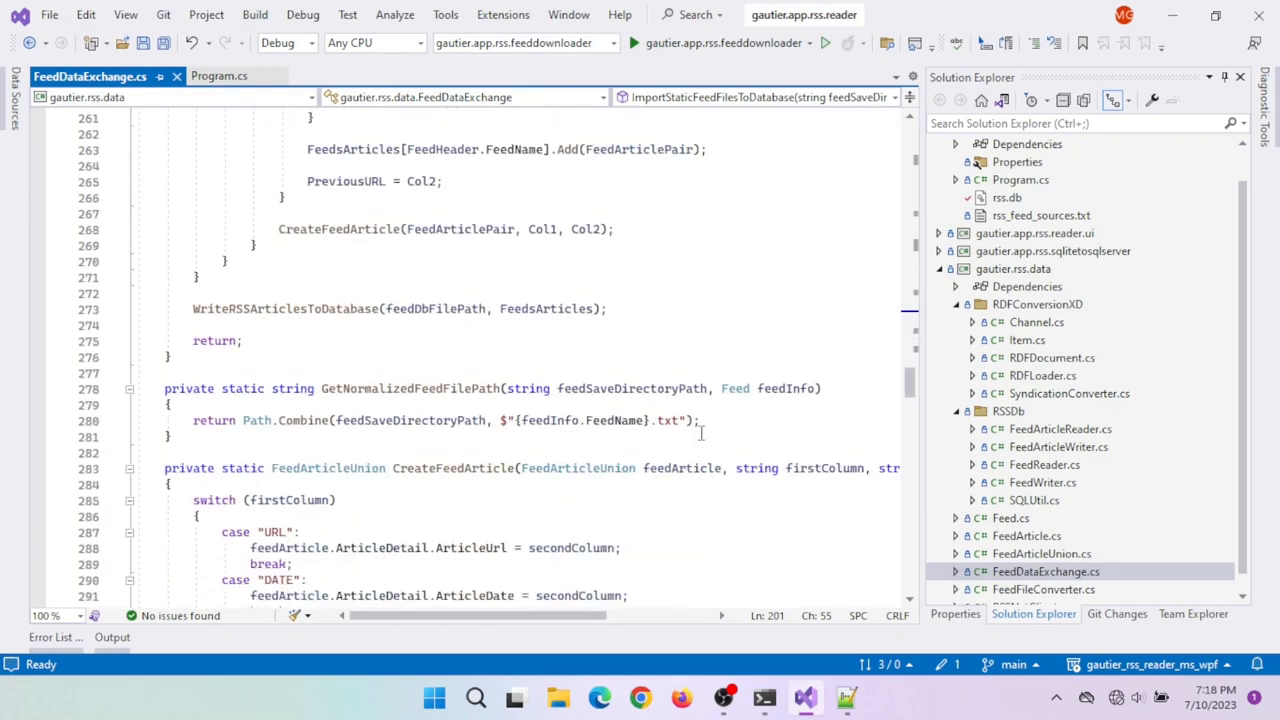
scroll("down", 3)
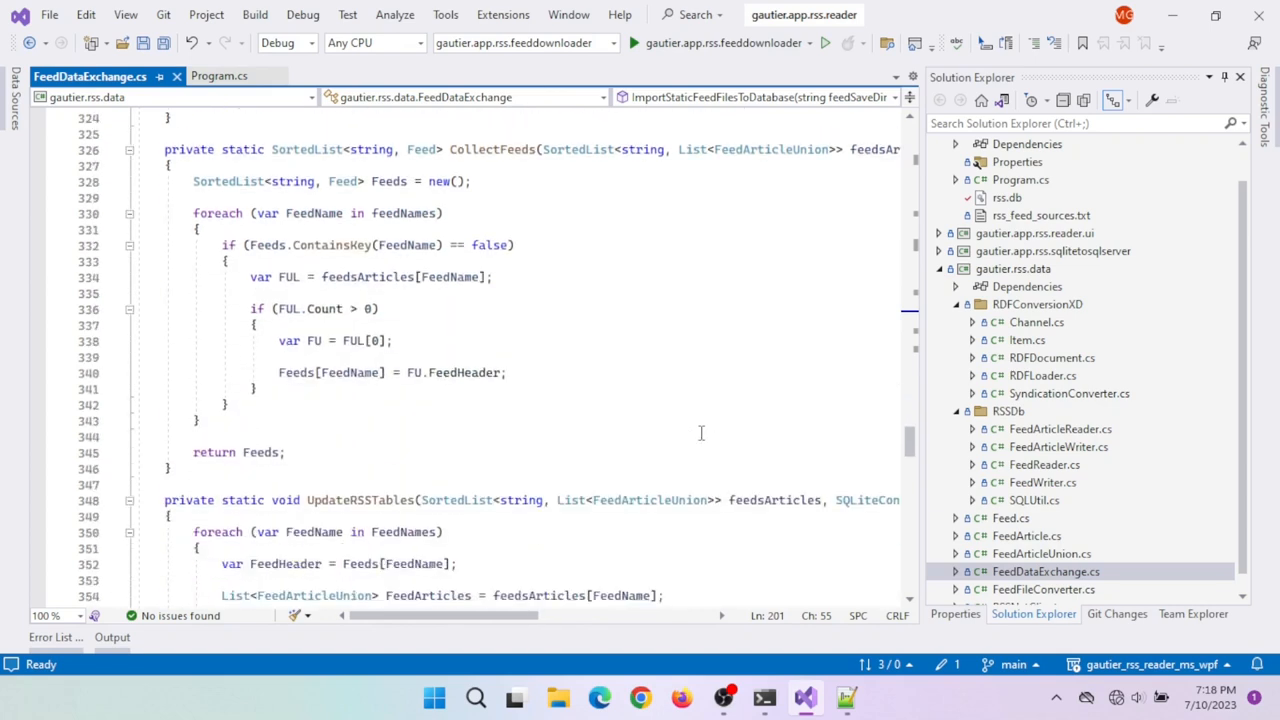
scroll("down", 3)
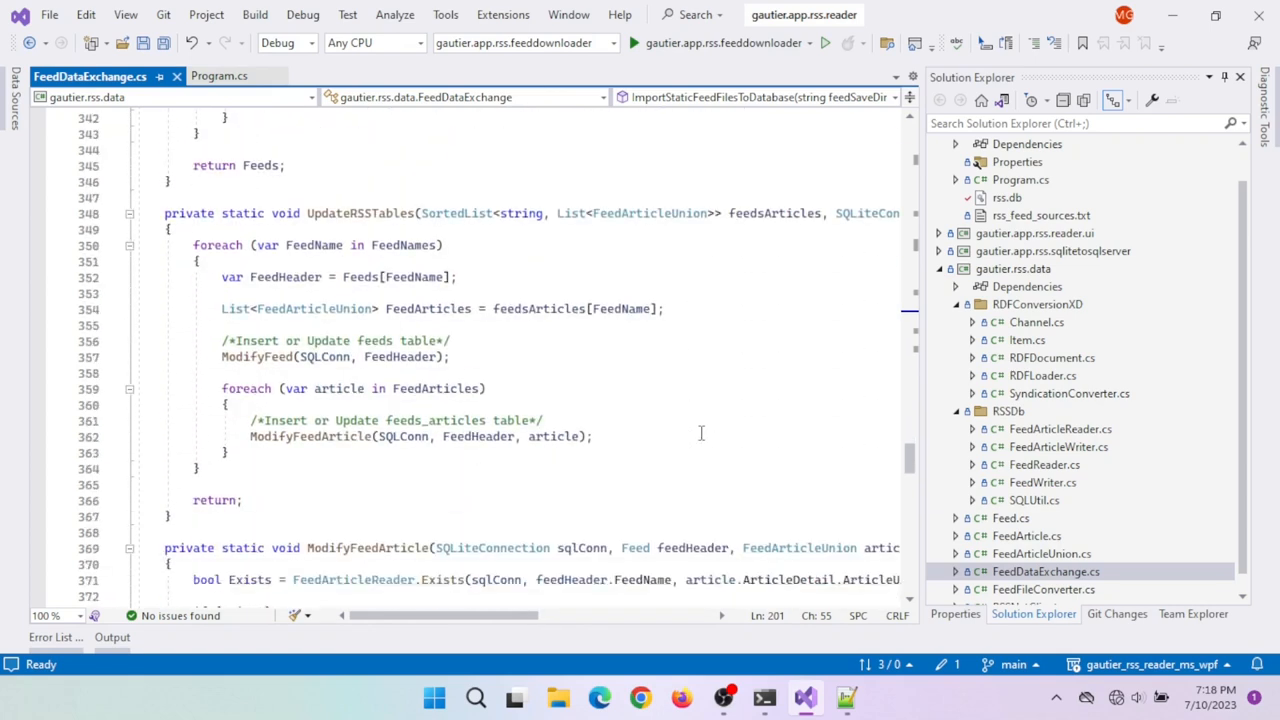
scroll("down", 3)
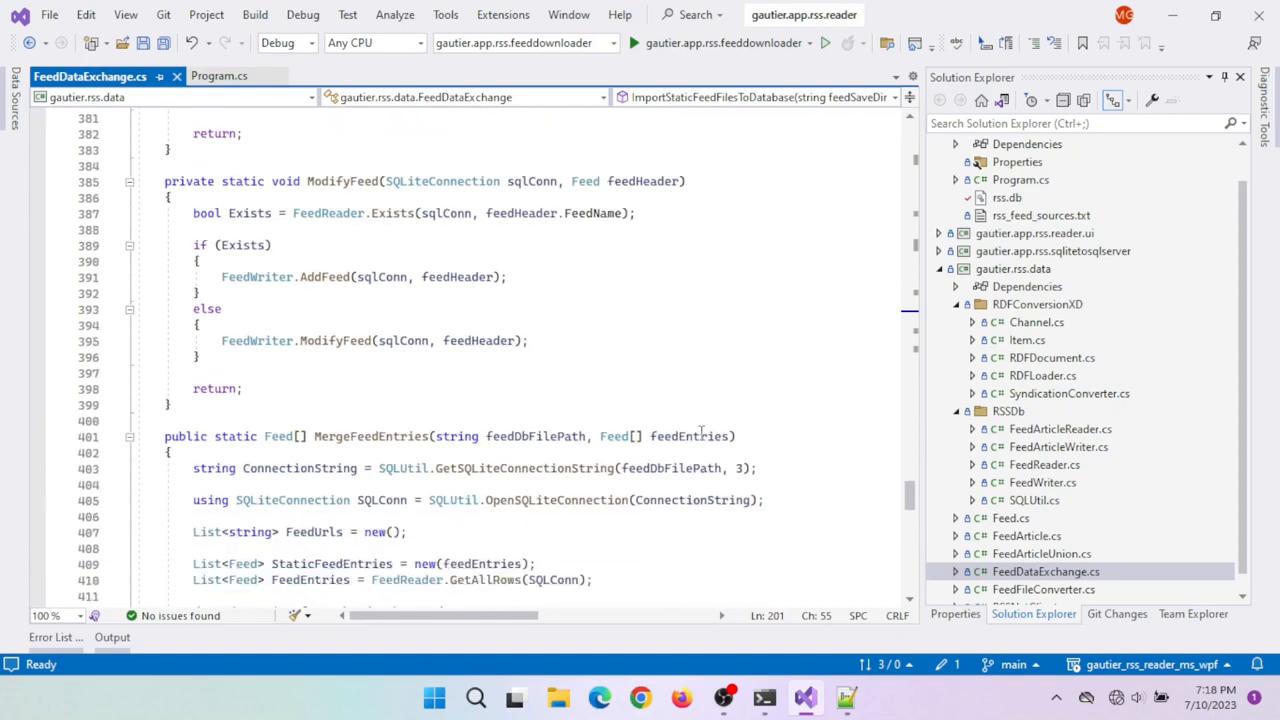
scroll("down", 3)
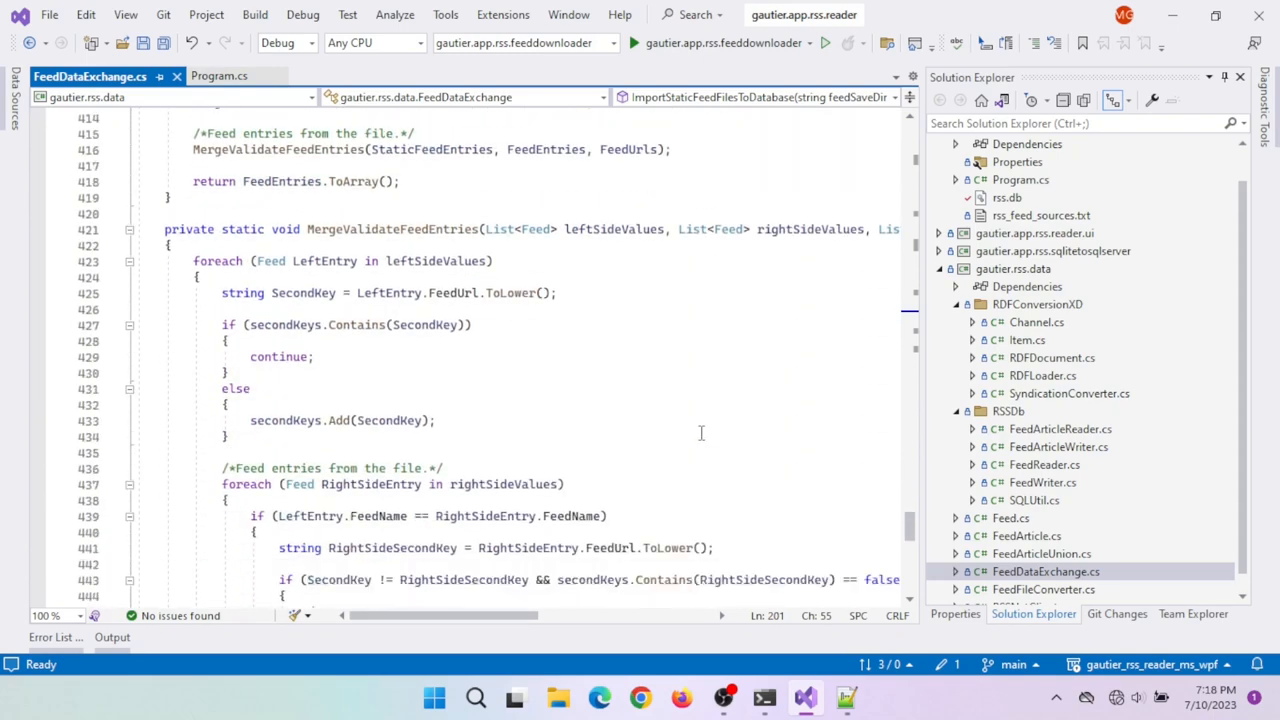
scroll("down", 3)
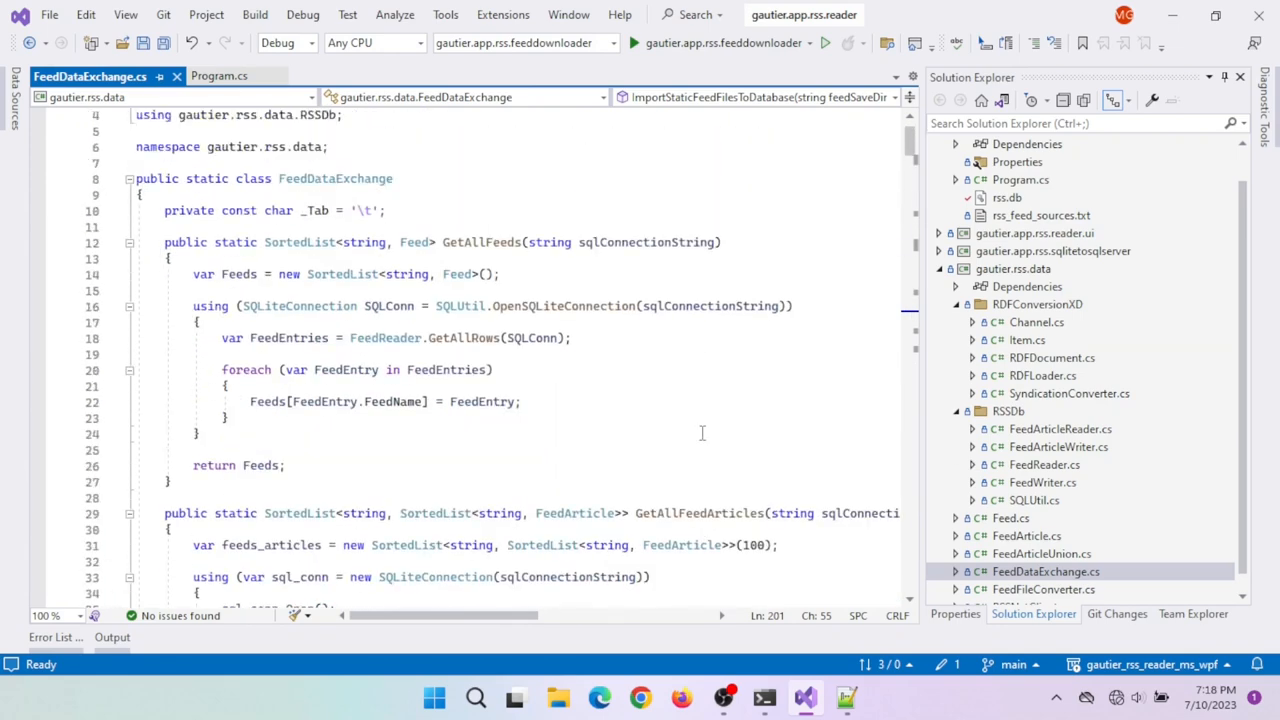
mouse_move(710, 405)
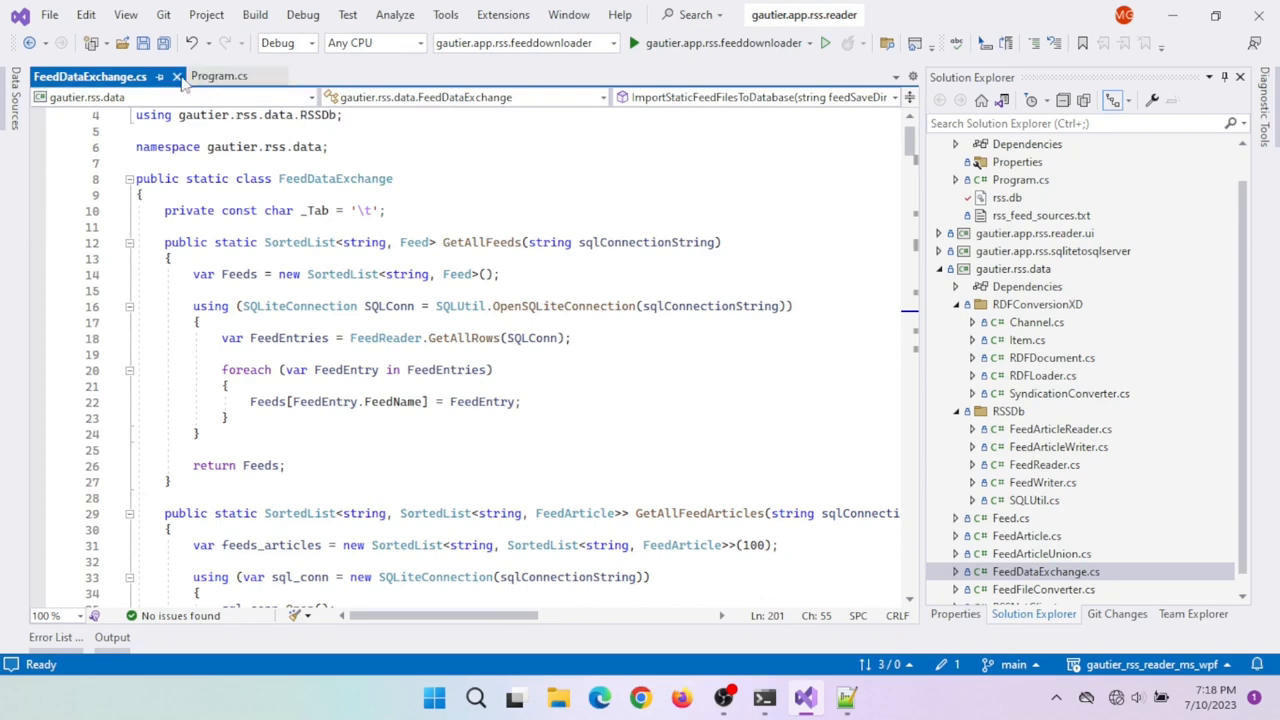
left_click(218, 76)
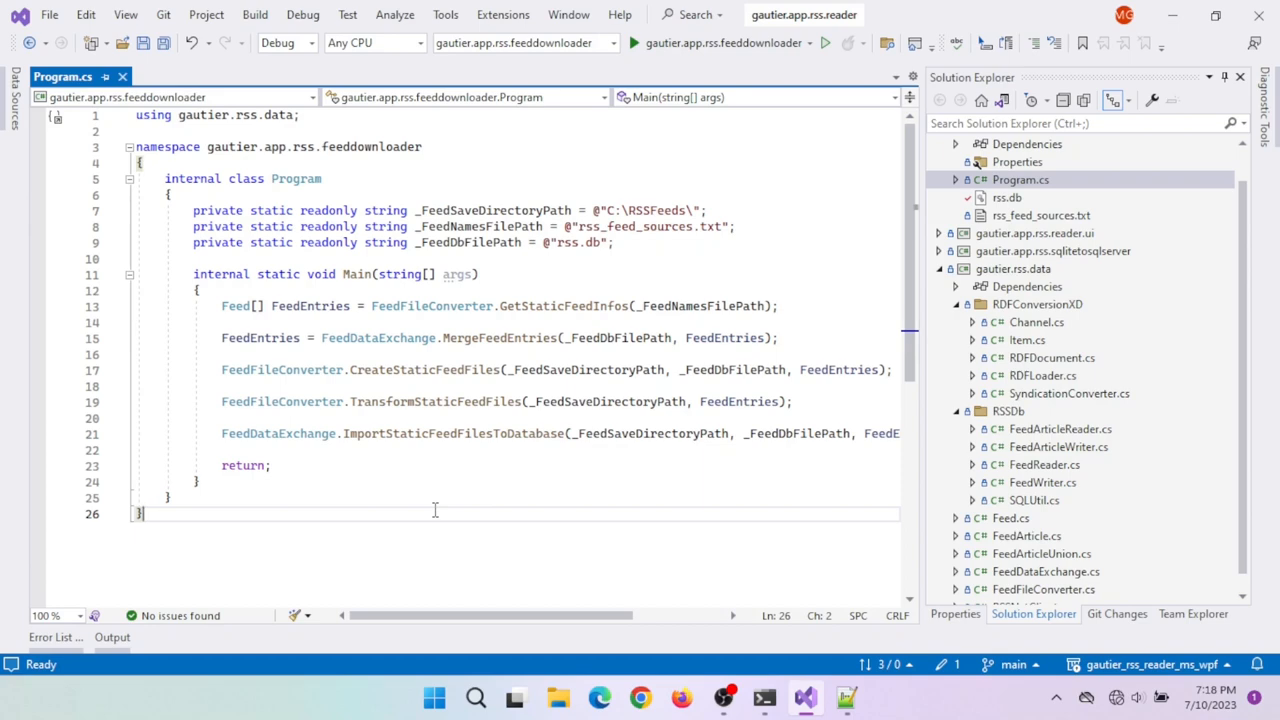
Reopen FeedFileConverter.cs from Solution Explorer at the feed renewal-time check
double_click(1044, 571)
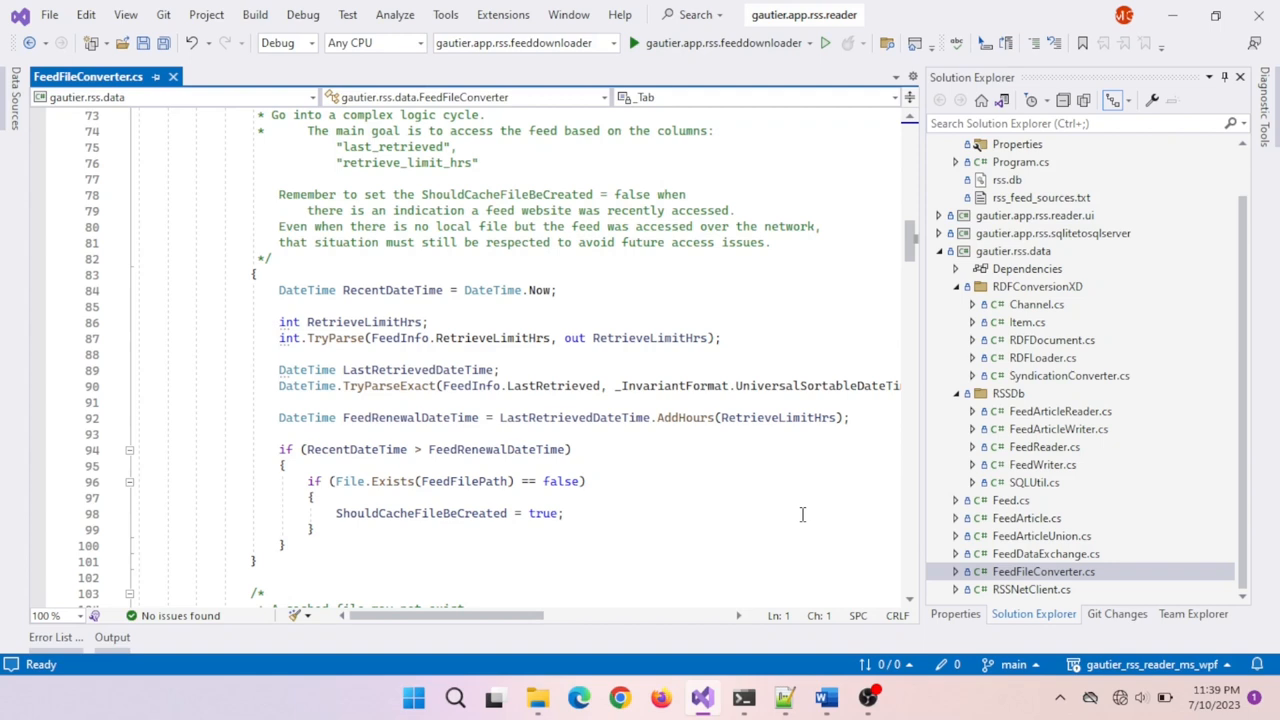